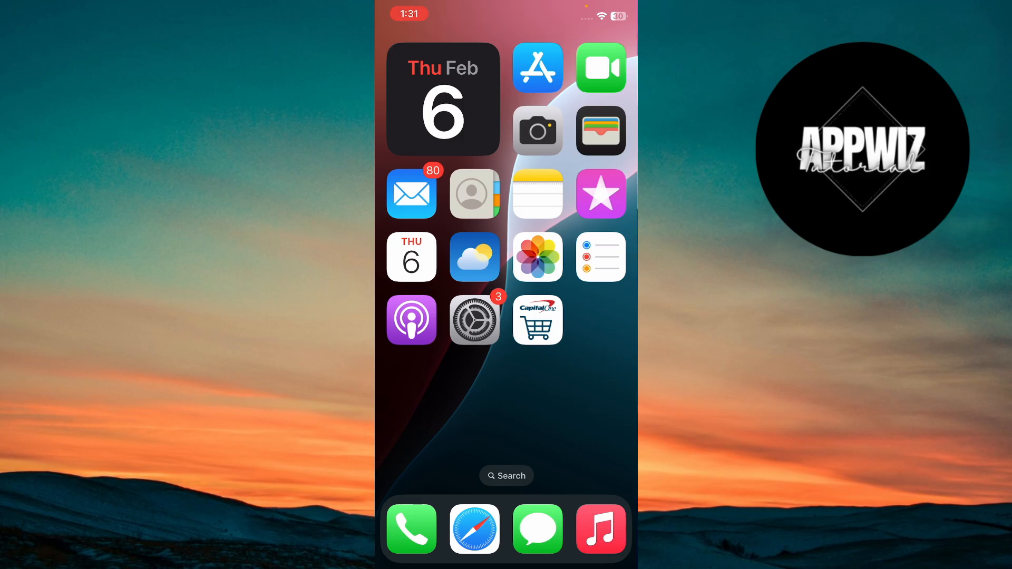
Search the App Store for "Capital" and find the installed Capital One Shopping app.
{"action": "left_click", "coordinate": [538, 67]}
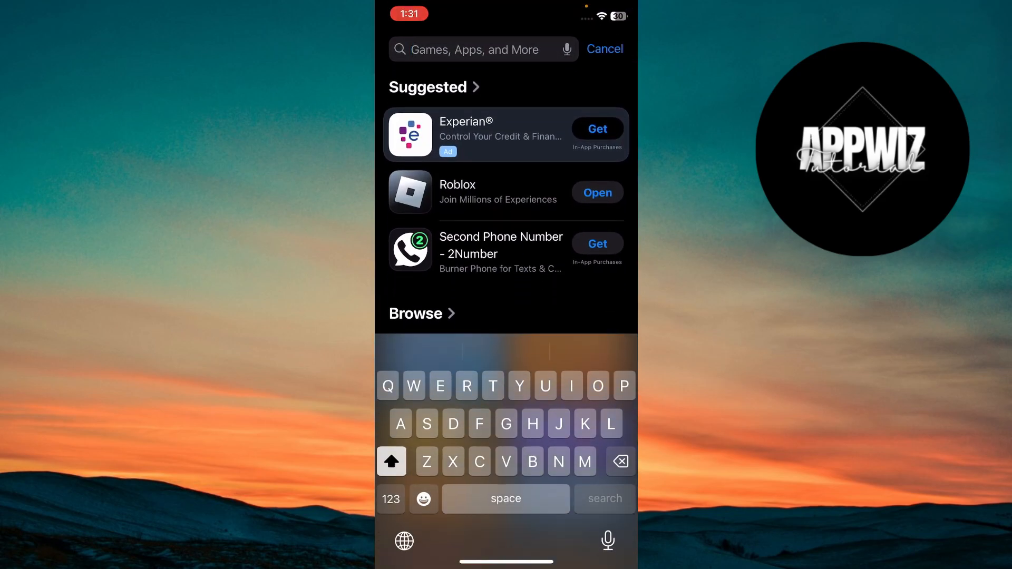
{"action": "type", "text": "Capital one"}
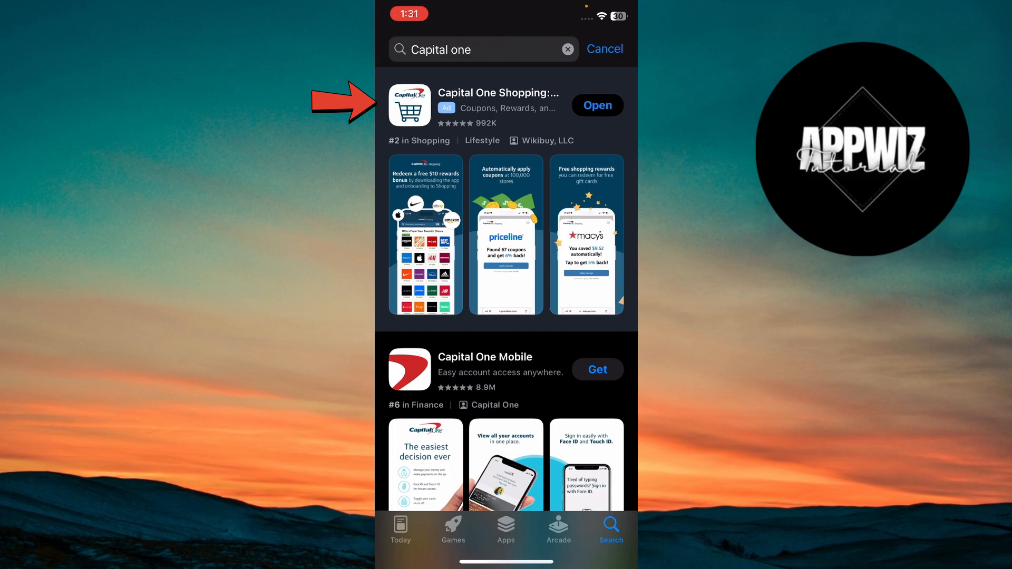
{"action": "left_click", "coordinate": [498, 101]}
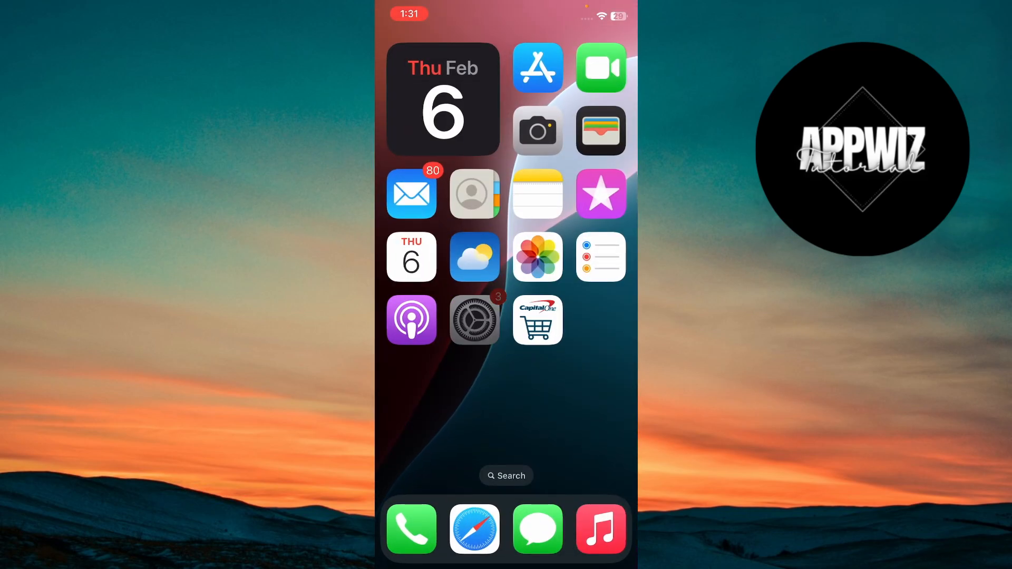
Go to Settings > Apps and open Safari's settings page.
{"action": "left_click", "coordinate": [474, 319]}
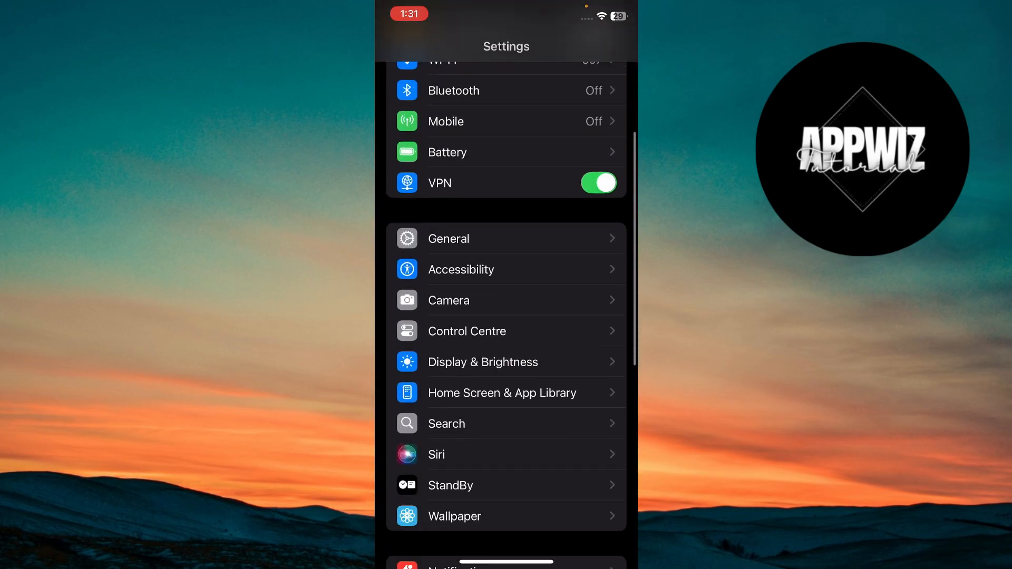
{"action": "scroll", "scroll_direction": "down", "scroll_amount": 3}
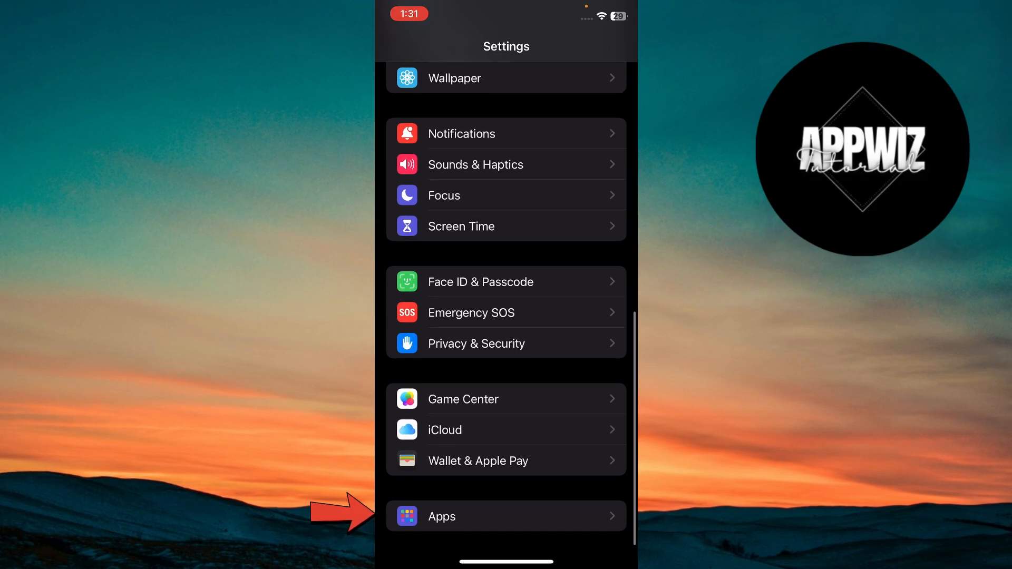
{"action": "left_click", "coordinate": [506, 516]}
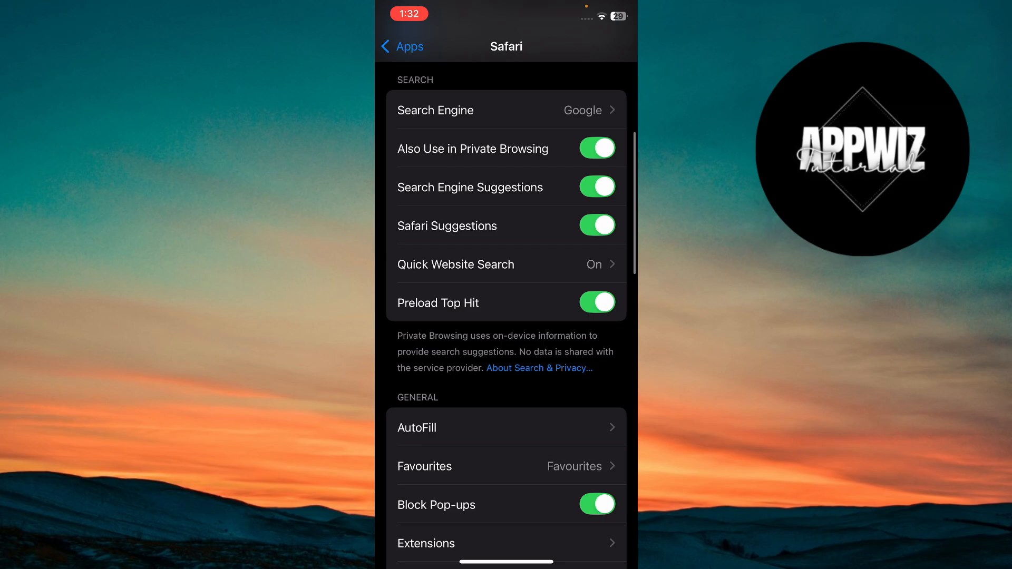
Open Safari's Extensions and select Capital One Shopping.
{"action": "scroll", "scroll_direction": "down", "scroll_amount": 3}
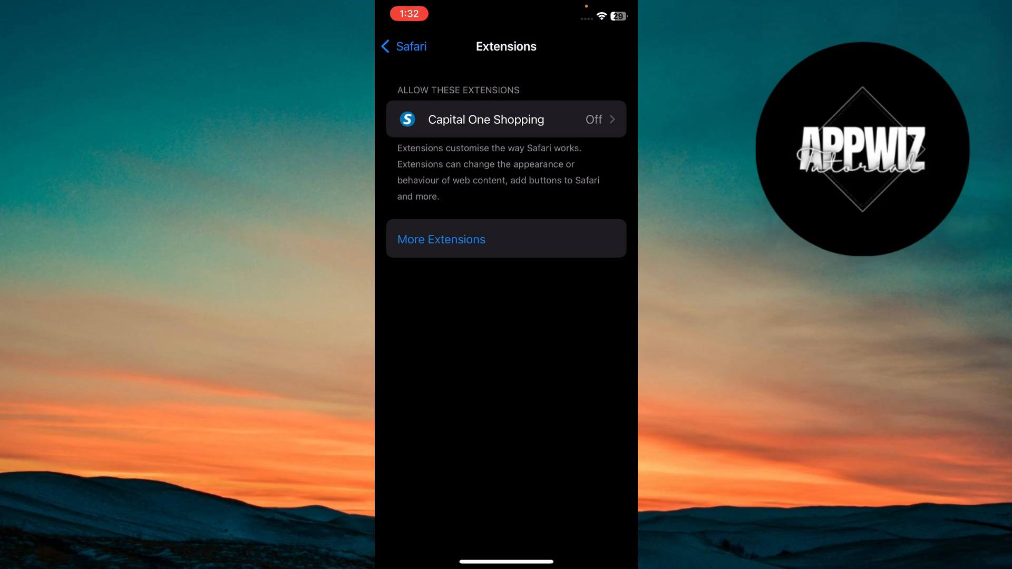
{"action": "left_click", "coordinate": [505, 119]}
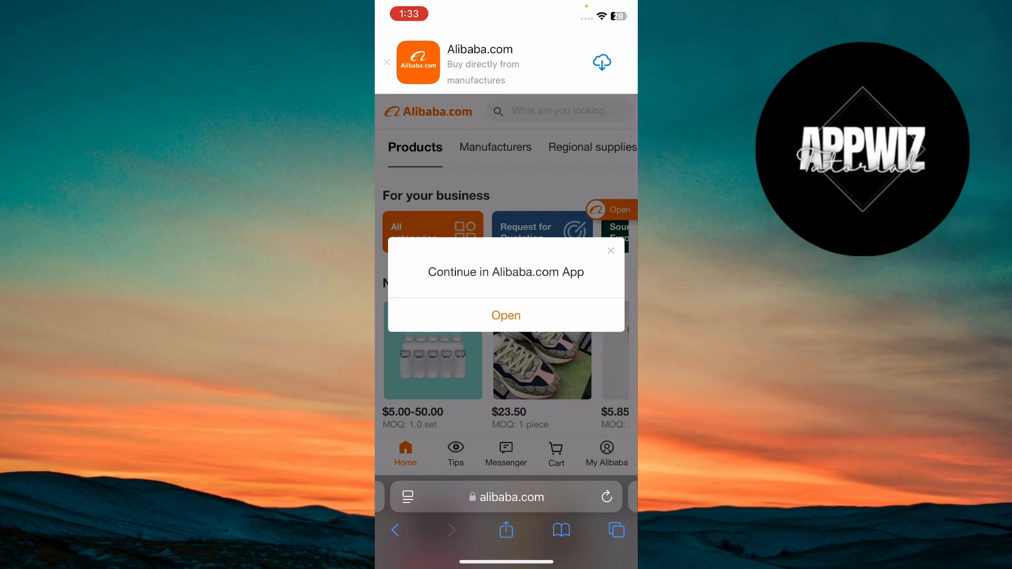
On alibaba.com, accept the open-app prompt and dismiss the invalid-address error.
{"action": "left_click", "coordinate": [610, 251]}
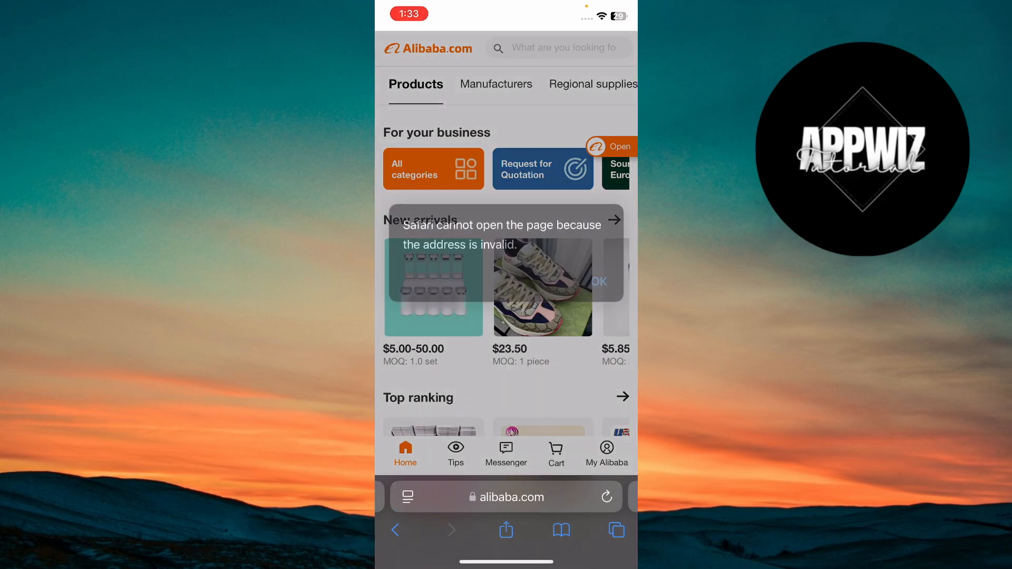
{"action": "left_click", "coordinate": [598, 282]}
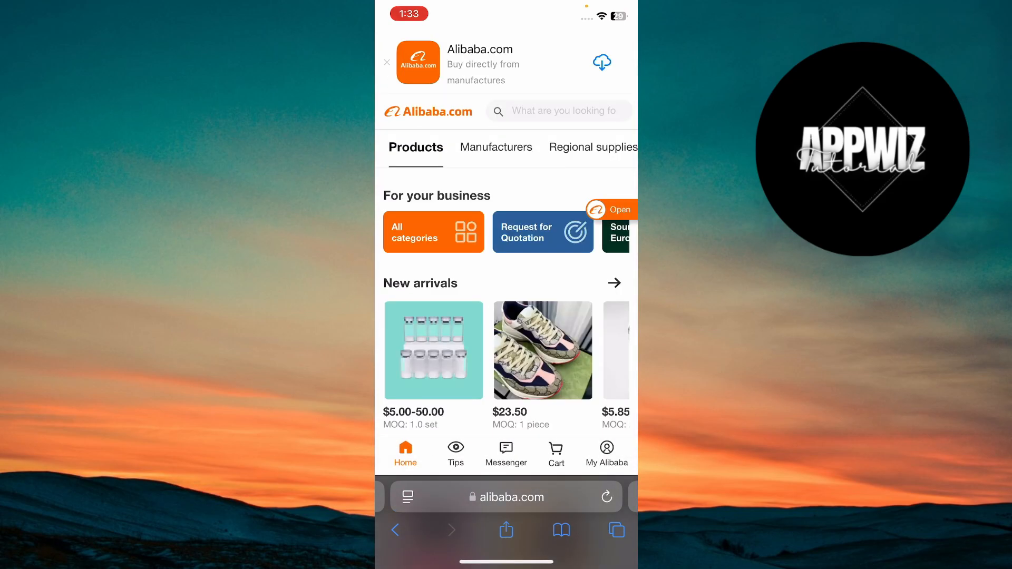